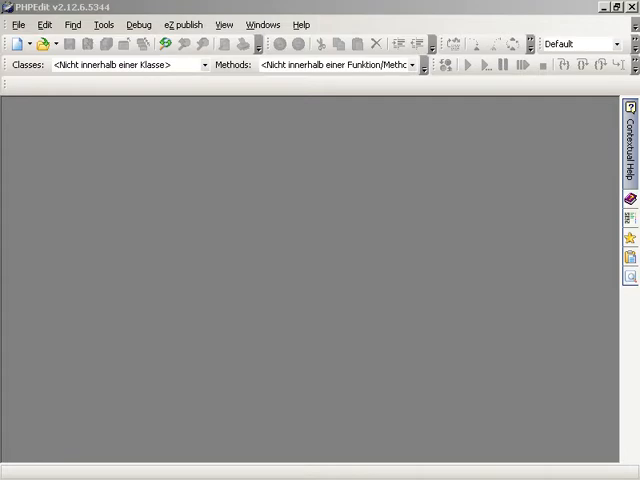
Show the Code Browser panel from the View menu.
left_click(224, 24)
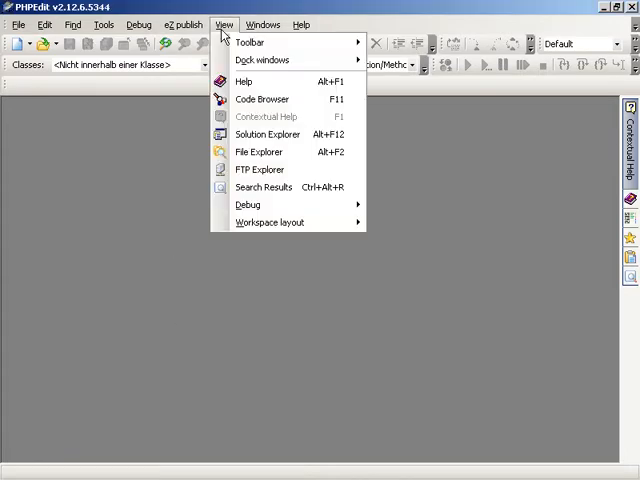
left_click(262, 98)
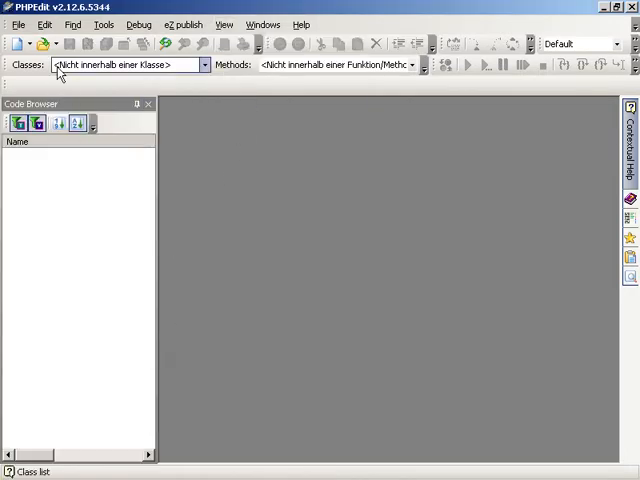
Open details.php, expand its details class members in Code Browser, then open codeBrowser.php.
left_click(21, 43)
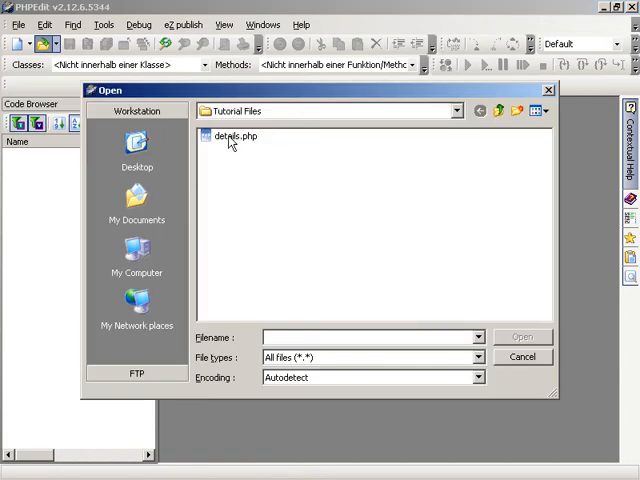
double_click(234, 136)
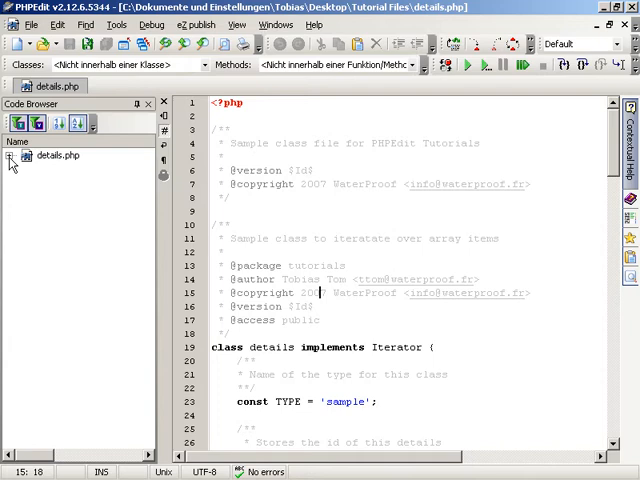
left_click(23, 155)
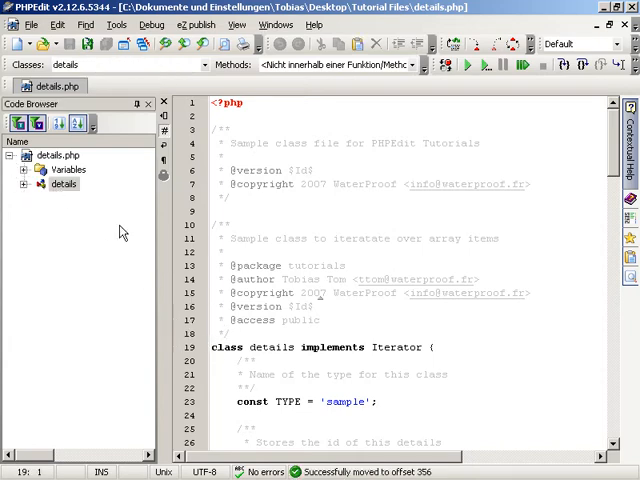
left_click(23, 184)
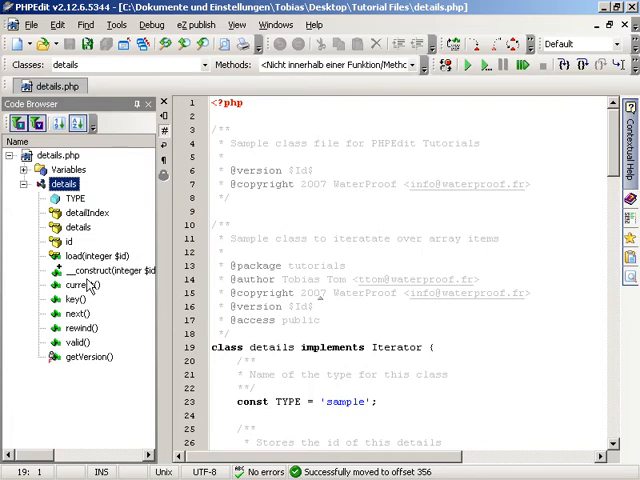
left_click(92, 256)
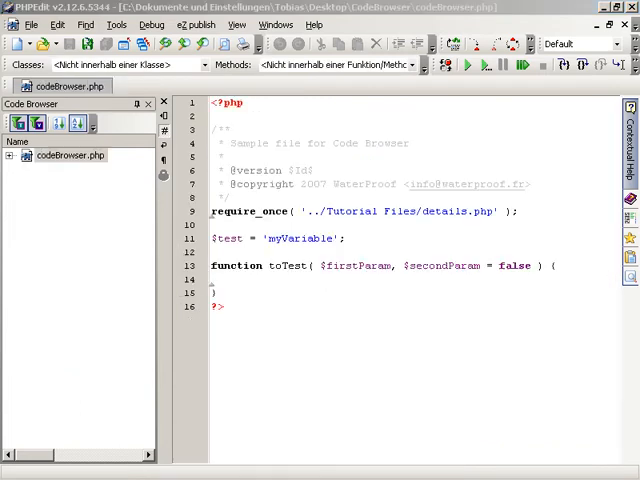
Expand codeBrowser.php's Dependencies and open the required ../Tutorial Files/details.php.
left_click(283, 238)
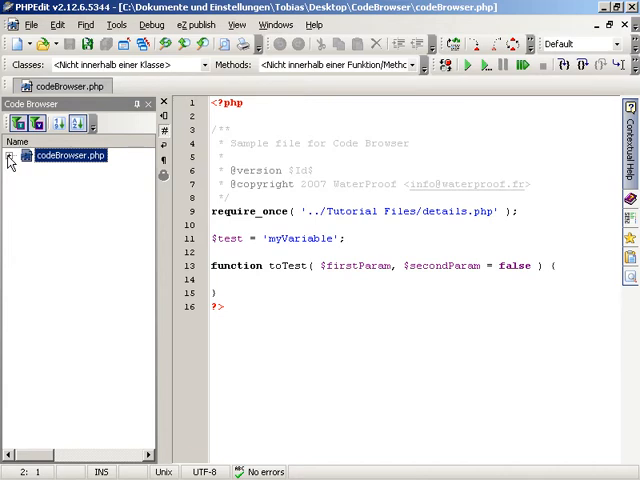
left_click(10, 155)
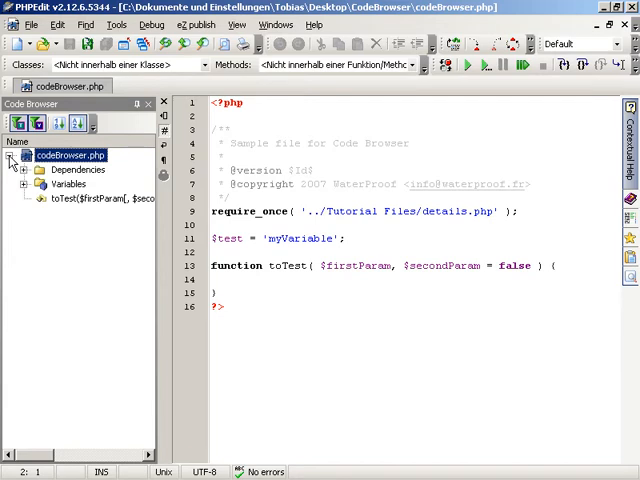
left_click(78, 169)
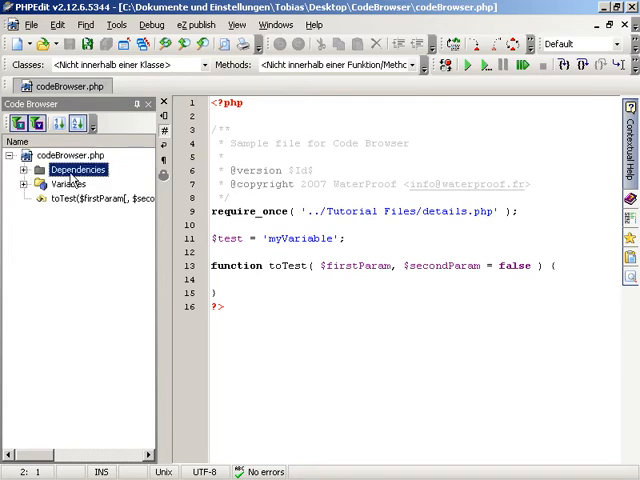
left_click(24, 169)
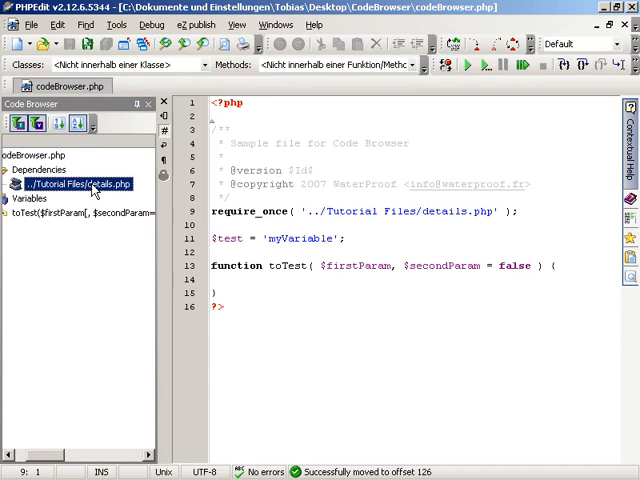
double_click(76, 184)
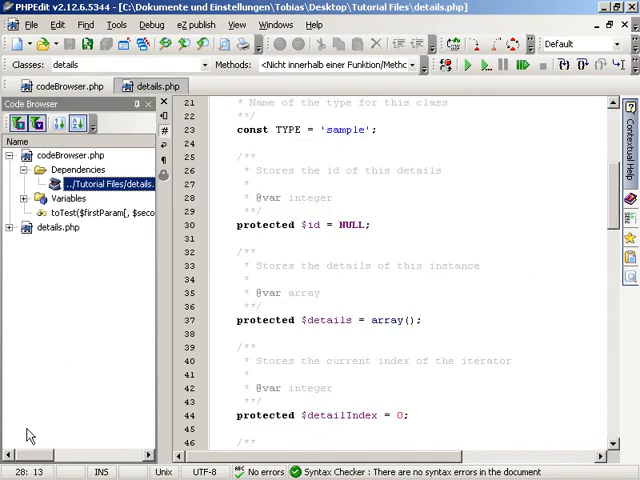
Collapse Dependencies, expand codeBrowser.php's Variables, and jump to the $test variable.
left_click(25, 227)
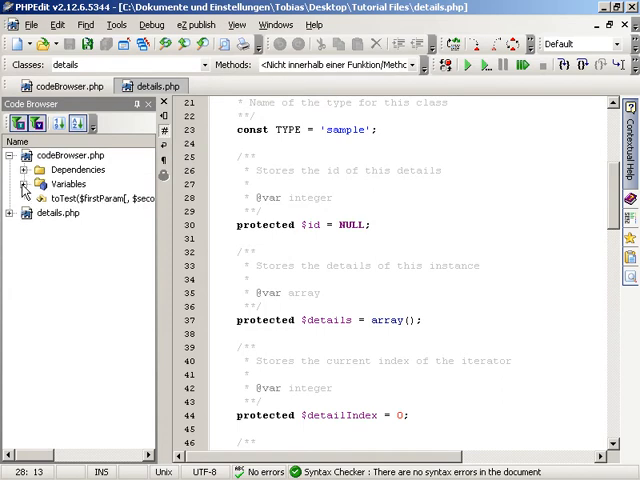
left_click(25, 184)
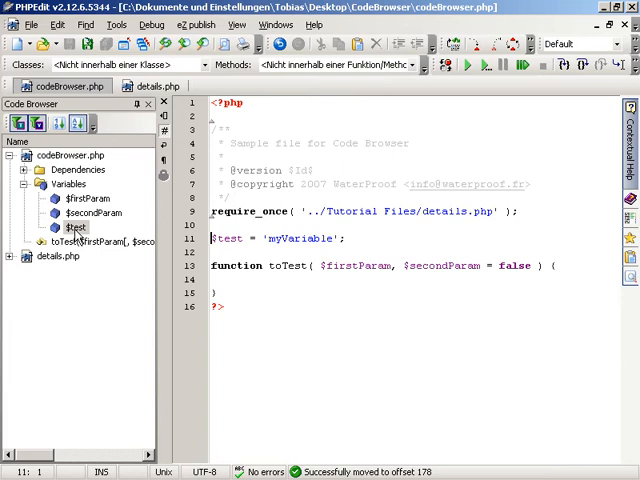
double_click(224, 238)
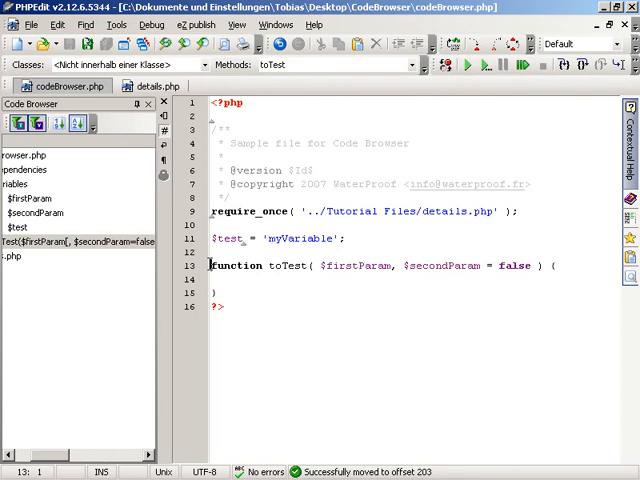
left_click_drag(210, 265, 310, 265)
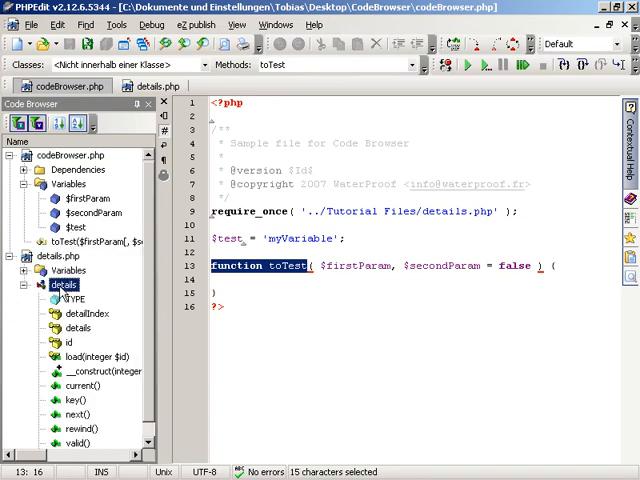
Jump to the current() method declaration in details.php.
double_click(66, 343)
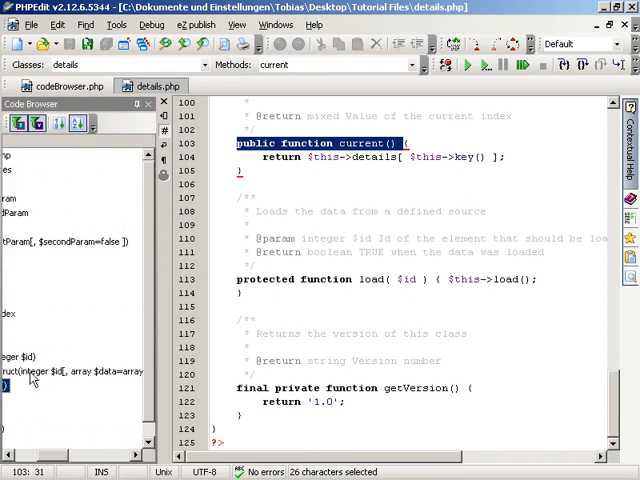
mouse_move(118, 378)
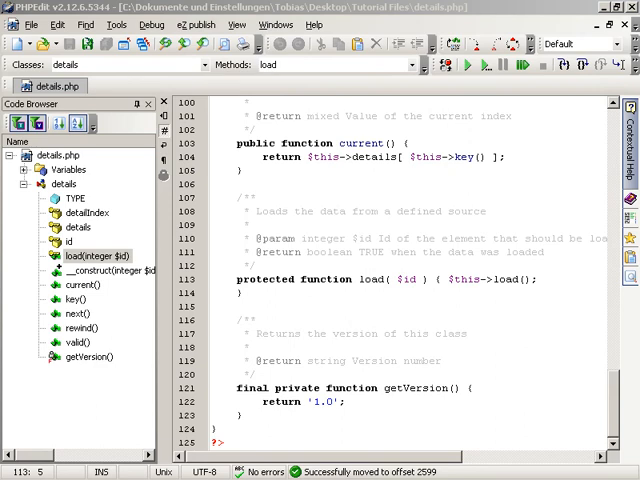
mouse_move(98, 415)
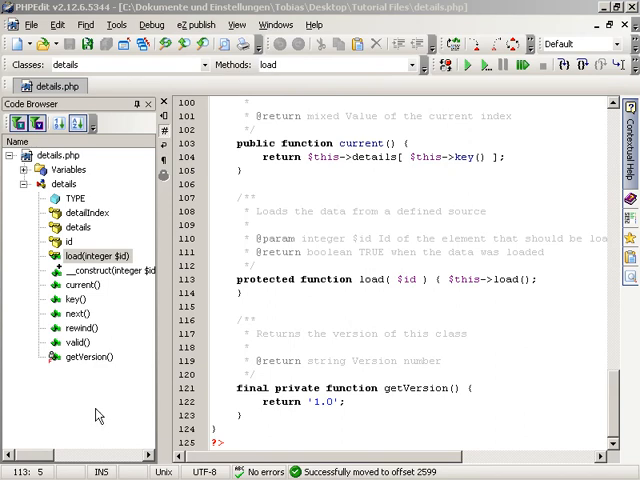
Jump to the $detailIndex property, then to load(integer $id), selecting the word protected.
left_click(86, 212)
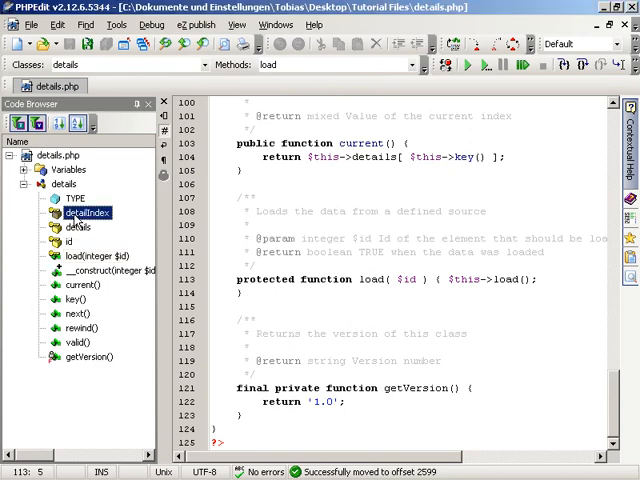
left_click(85, 212)
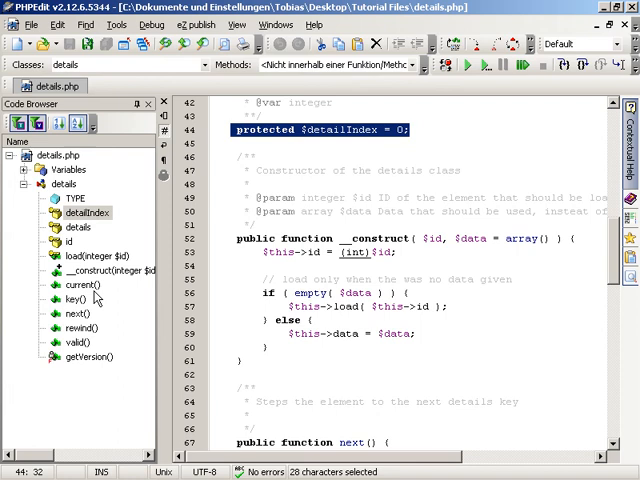
left_click(72, 299)
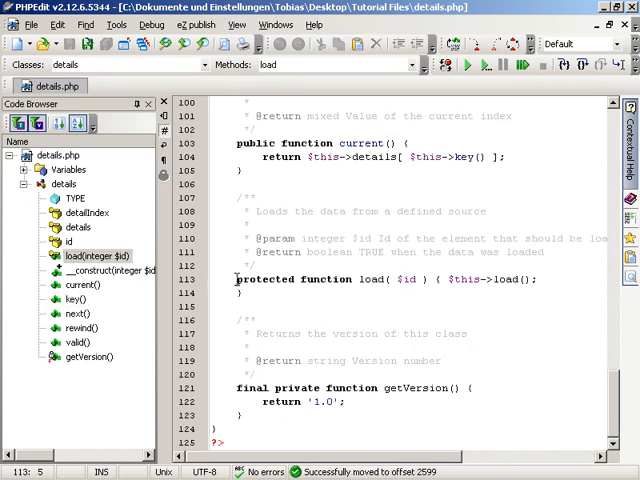
double_click(266, 279)
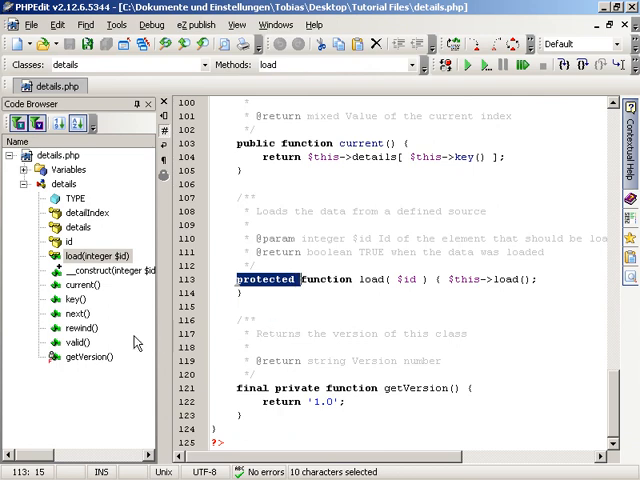
mouse_move(72, 363)
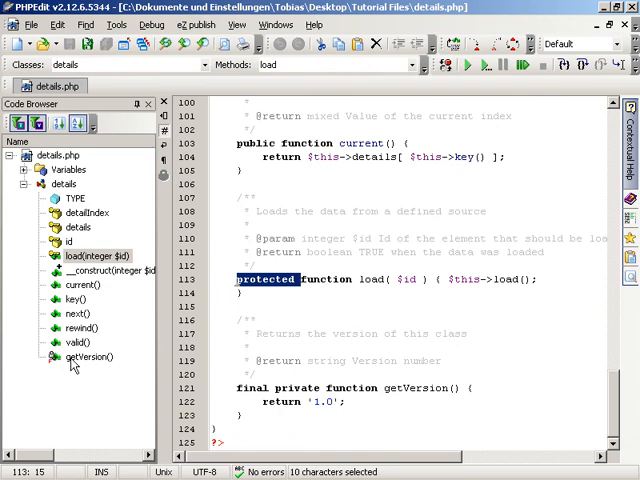